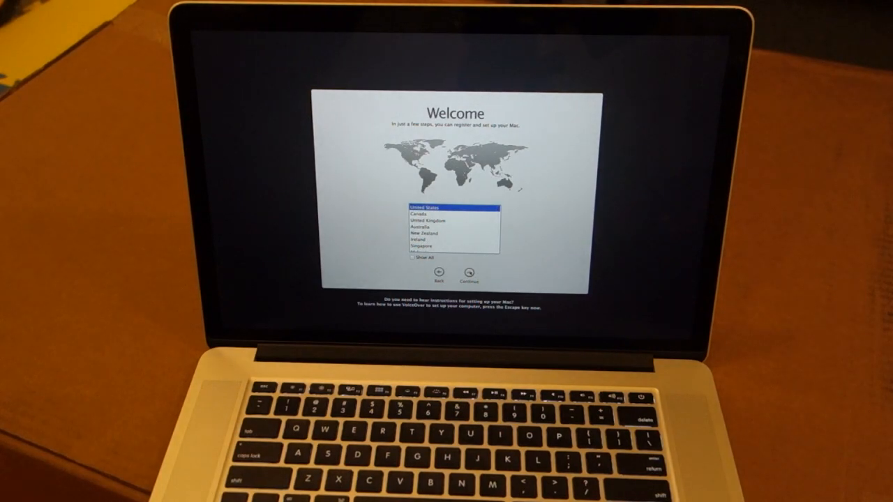
Keep United States as the country and the default keyboard layout, reaching Wi-Fi selection
left_click(469, 272)
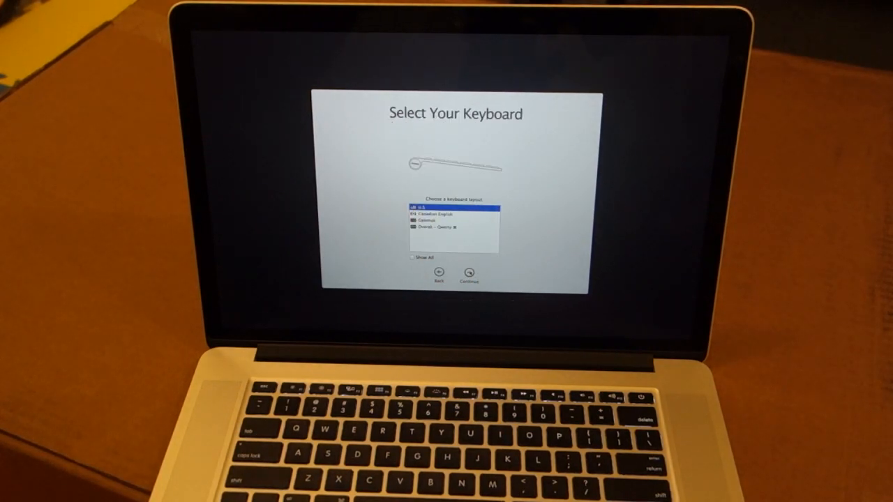
left_click(468, 273)
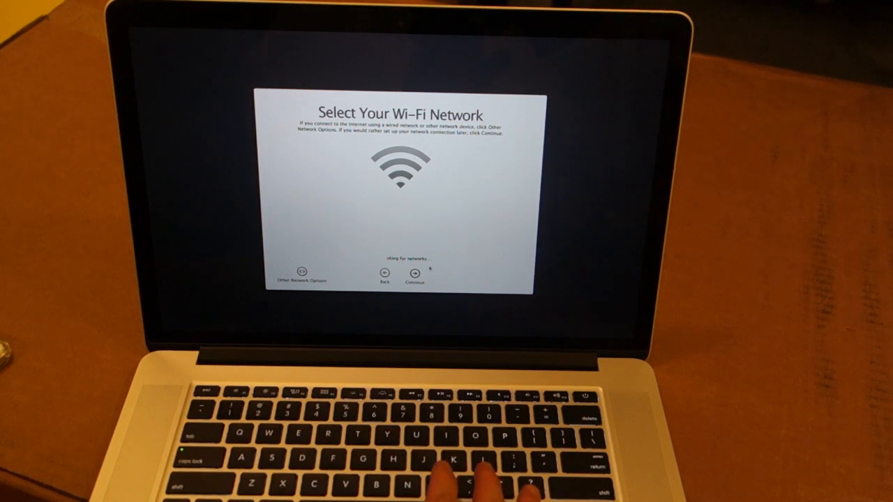
Continue past Wi-Fi without joining a network, then step back to an earlier screen
left_click(413, 273)
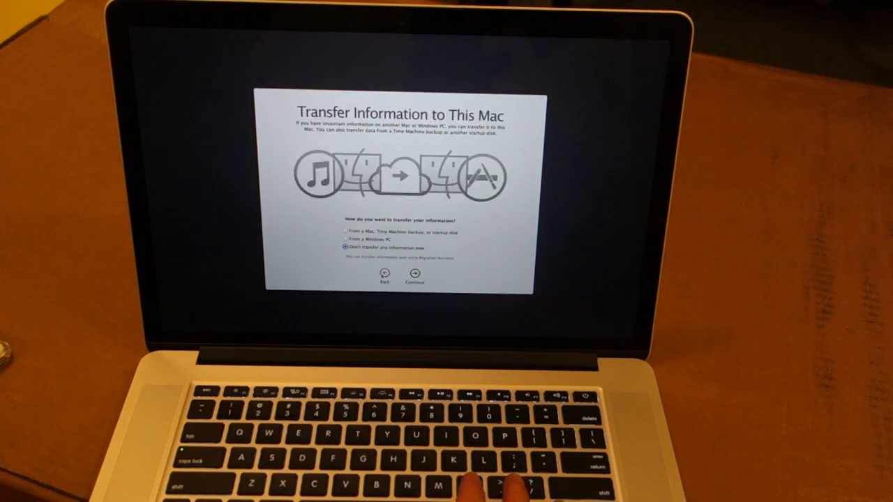
left_click(413, 273)
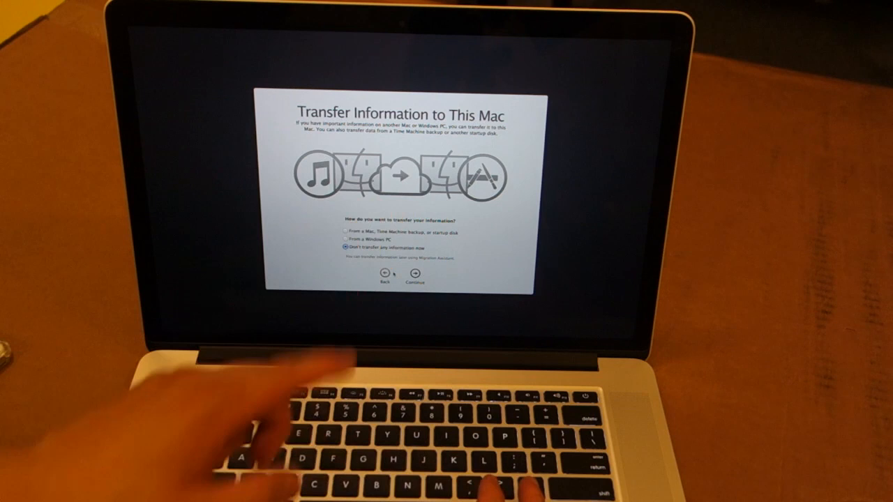
left_click(414, 272)
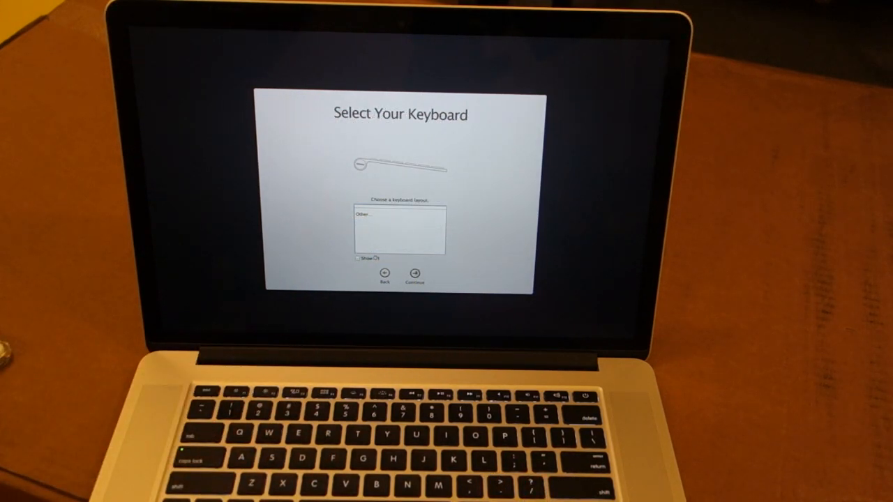
Re-accept the keyboard, skip Wi-Fi again and keep 'Don't transfer any information now' to reach Apple ID sign-in
left_click(414, 274)
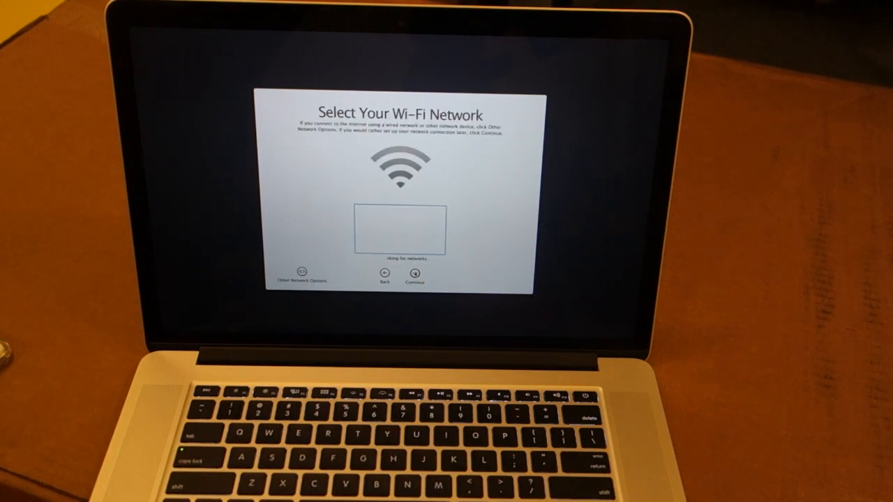
left_click(414, 273)
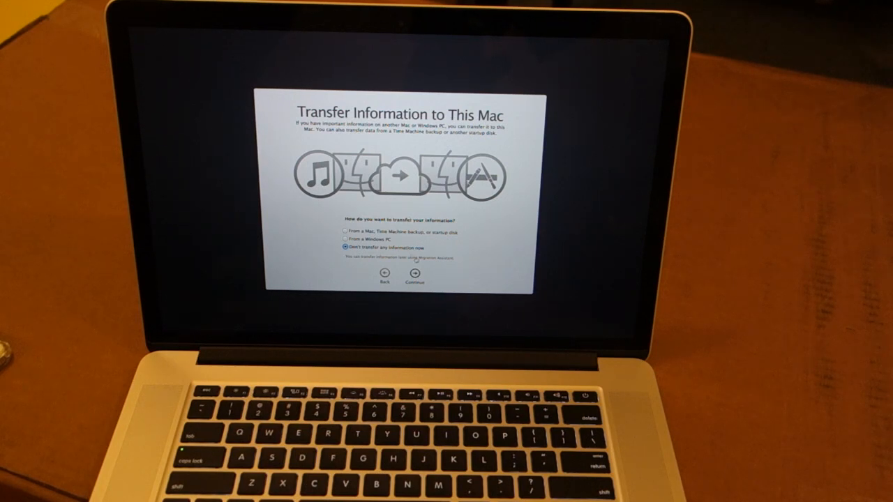
left_click(414, 272)
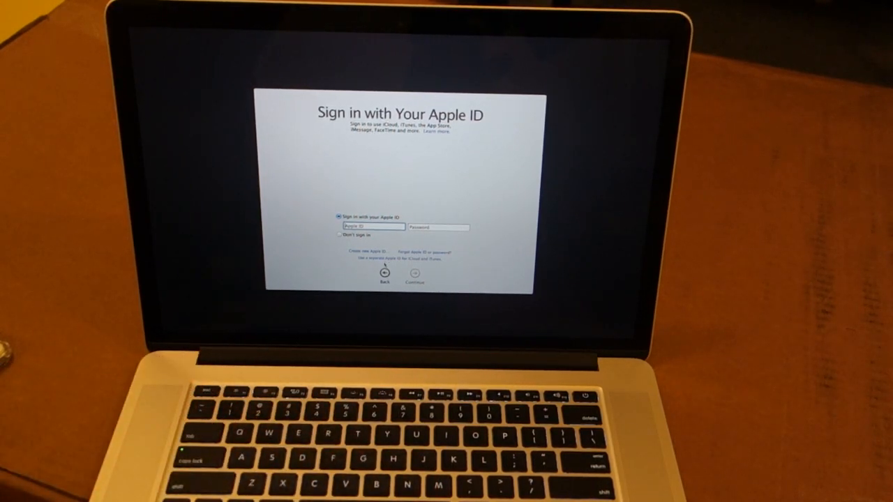
Go back to Welcome and re-accept the default country and keyboard layout
left_click(383, 272)
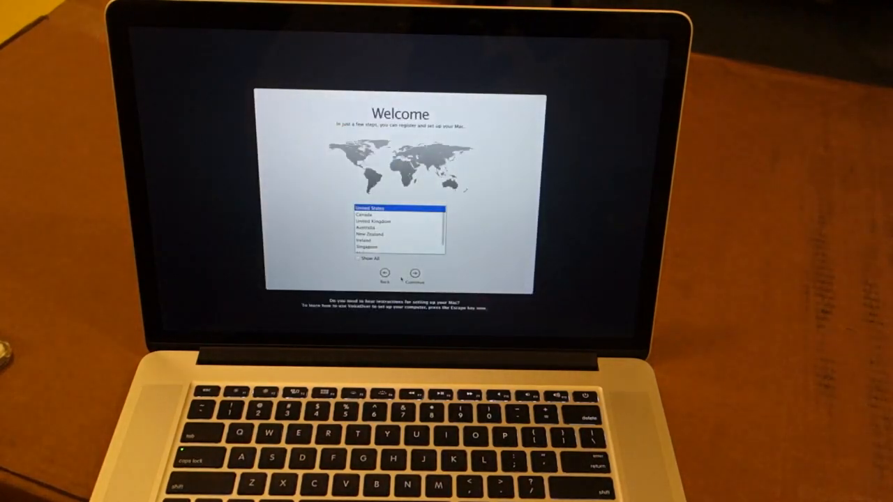
left_click(416, 272)
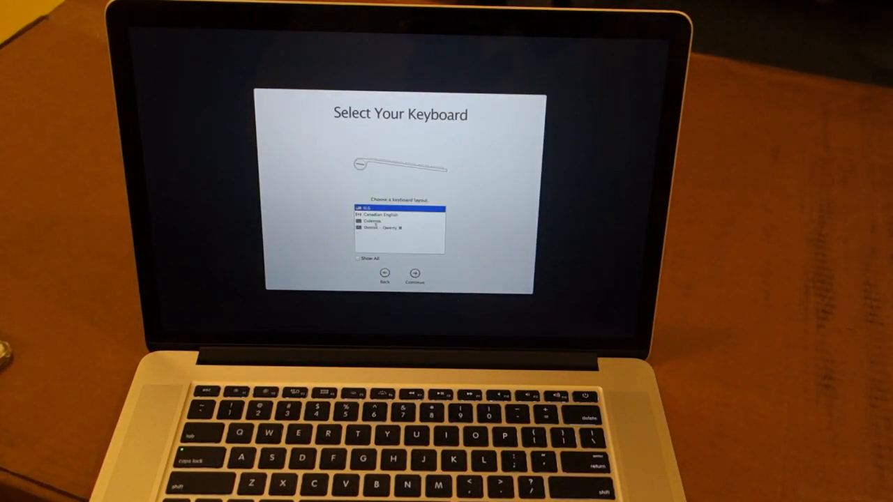
left_click(414, 274)
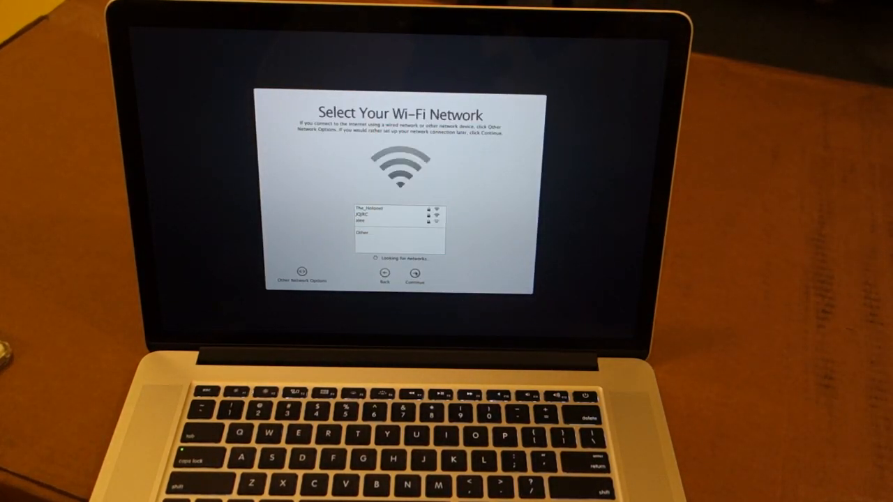
Join a Wi-Fi network with its password and skip transferring information to reach Terms and Conditions
left_click(376, 215)
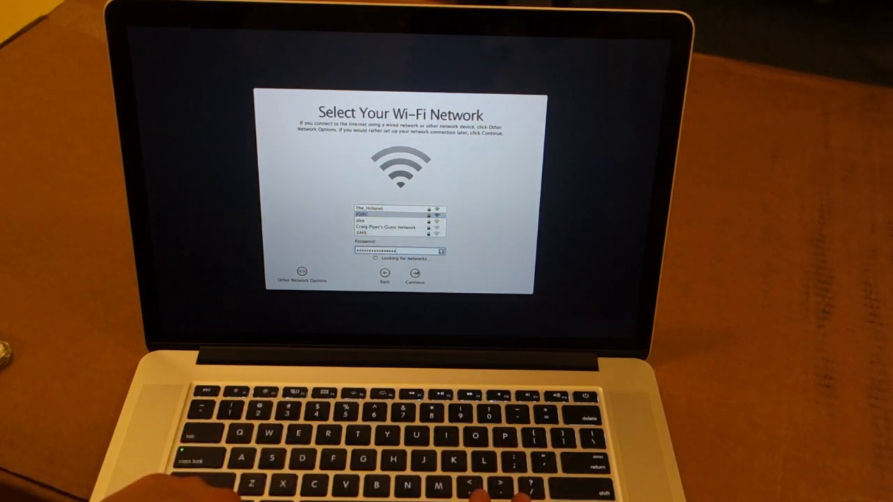
left_click(414, 272)
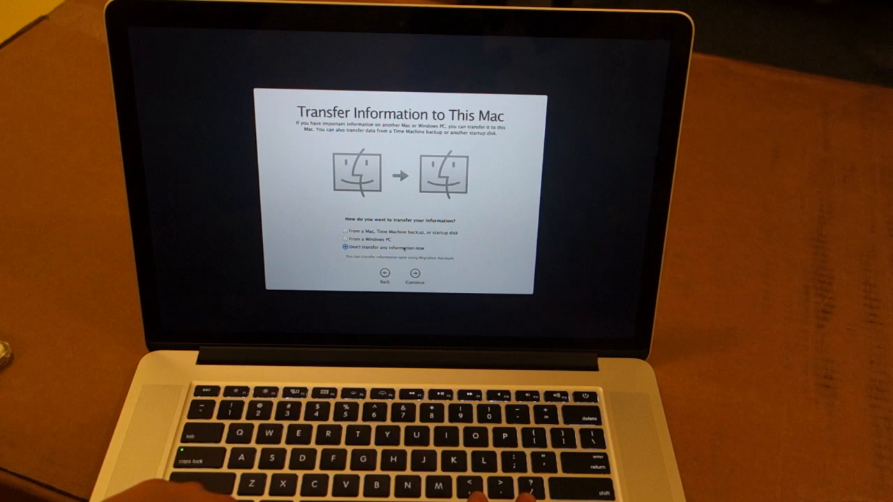
left_click(414, 274)
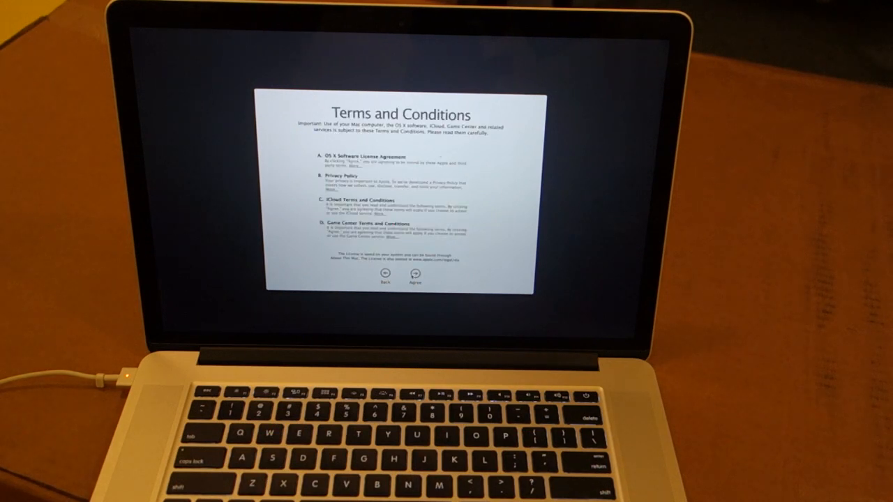
Agree to the Terms and Conditions and create the computer account
left_click(416, 277)
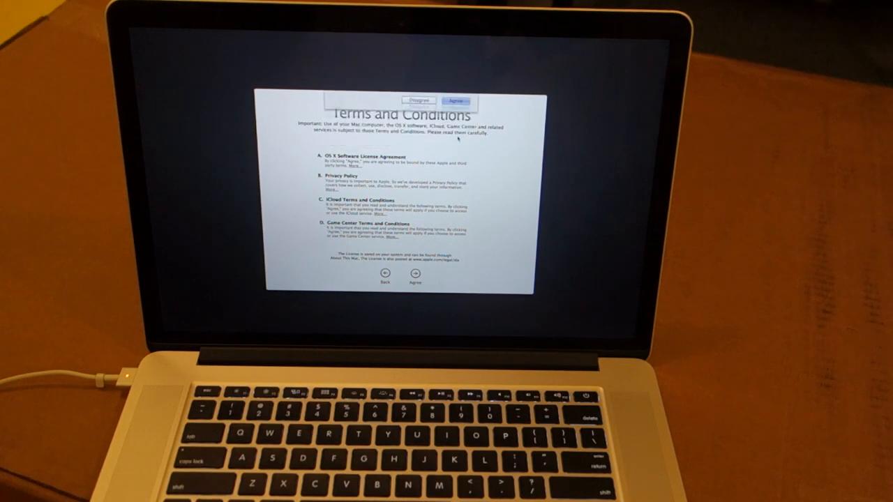
left_click(455, 101)
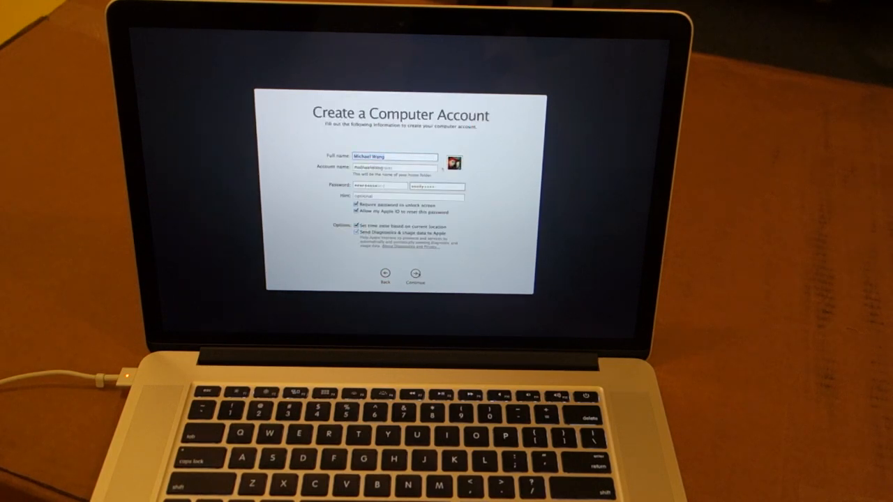
left_click(416, 273)
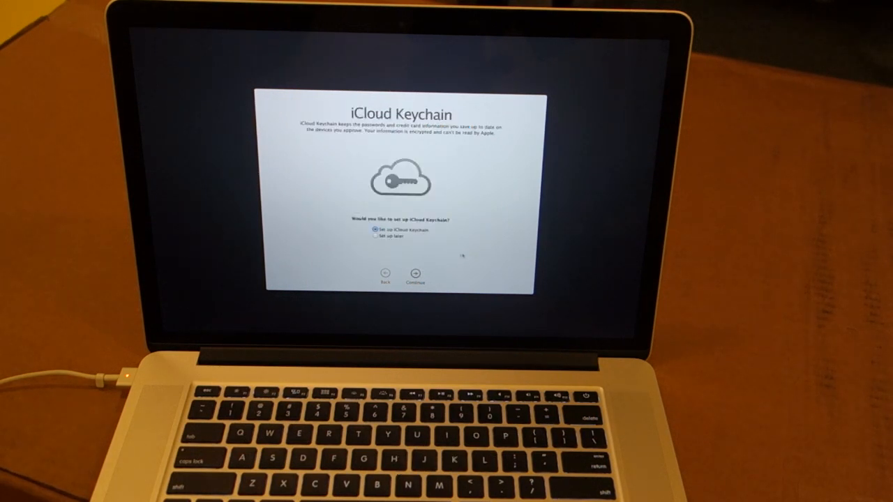
Choose to set up iCloud Keychain later and continue to the Incompatible Software notice
left_click(374, 231)
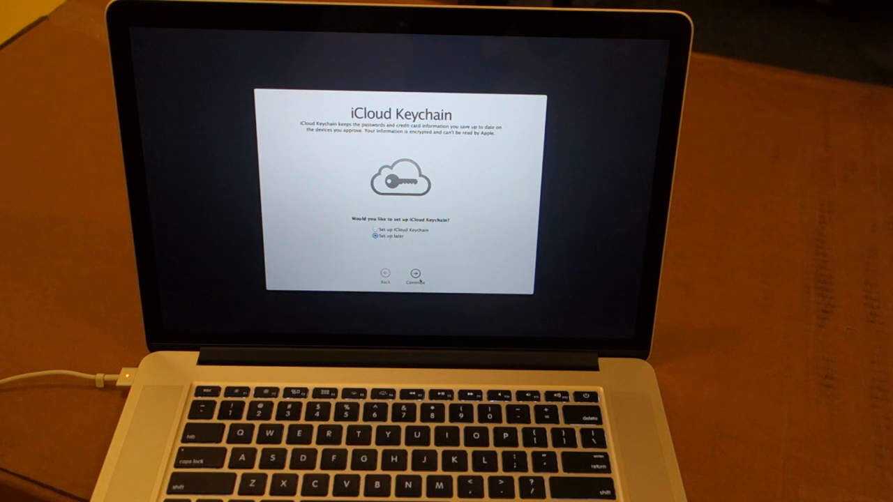
left_click(416, 274)
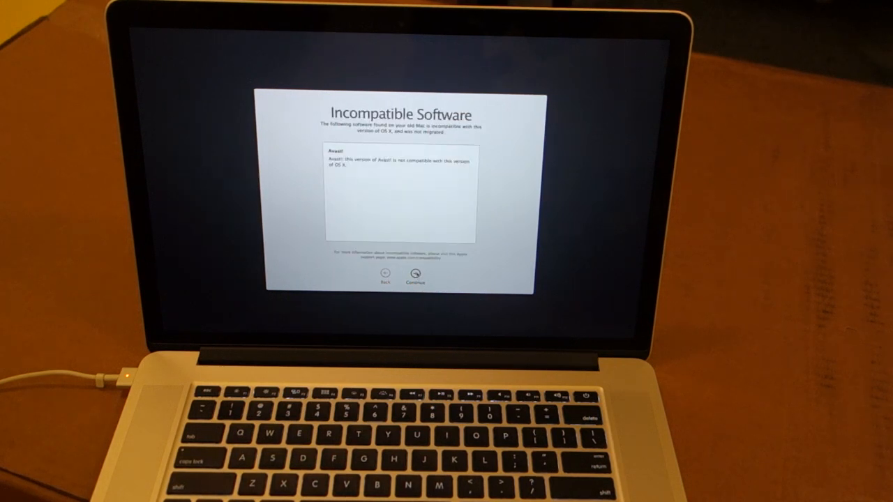
Continue past the Incompatible Software notice back to the Welcome country list
left_click(416, 280)
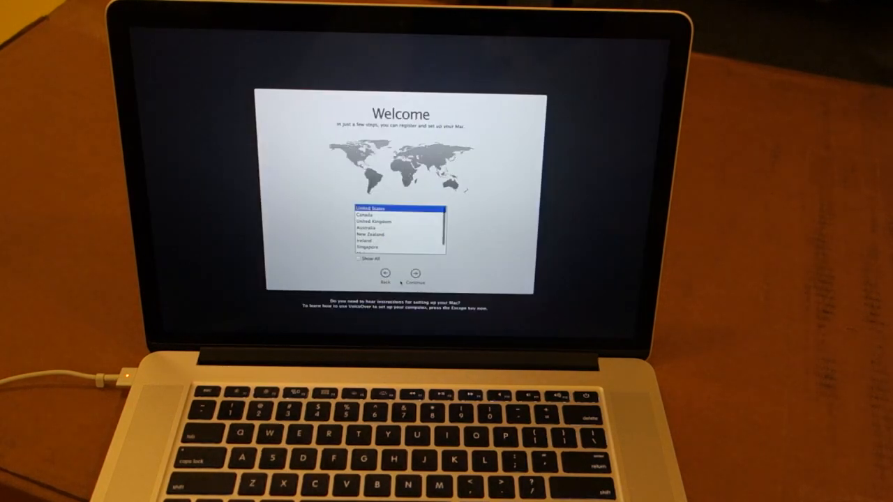
Accept the default country and keyboard layout and move on from the Wi-Fi step
left_click(415, 272)
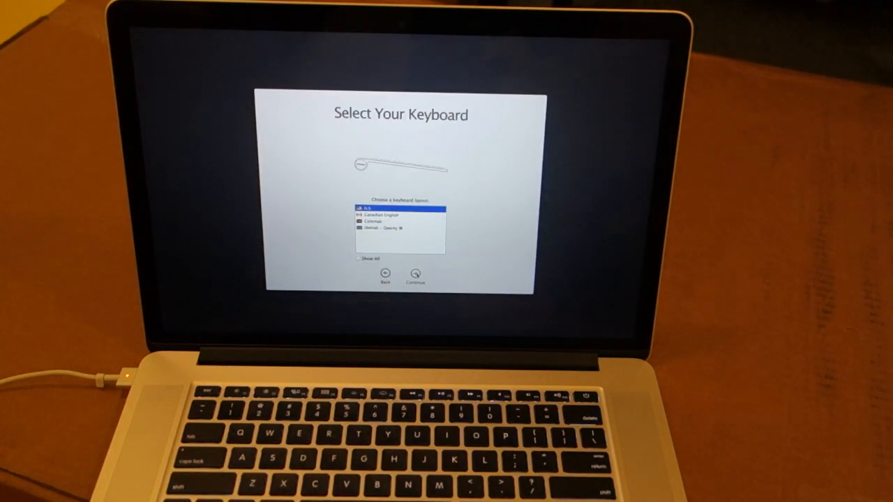
left_click(416, 273)
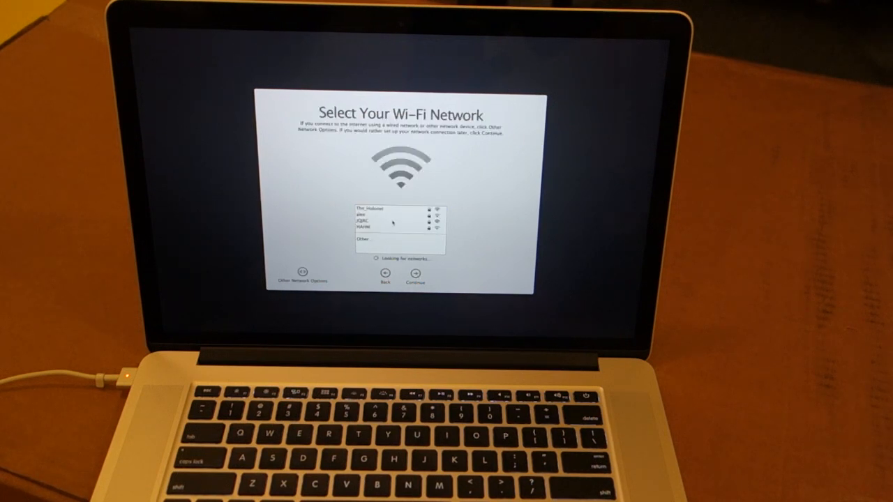
left_click(377, 224)
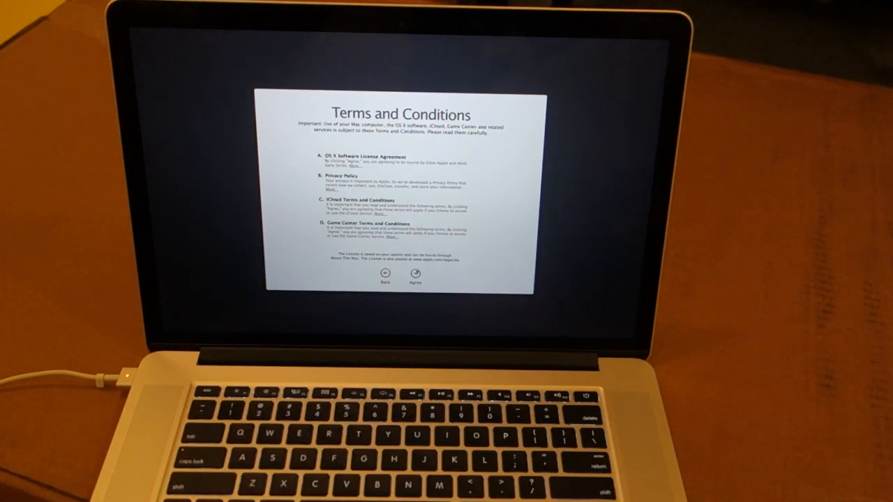
Agree to the Terms and Conditions and confirm, reaching Create a Computer Account
left_click(416, 277)
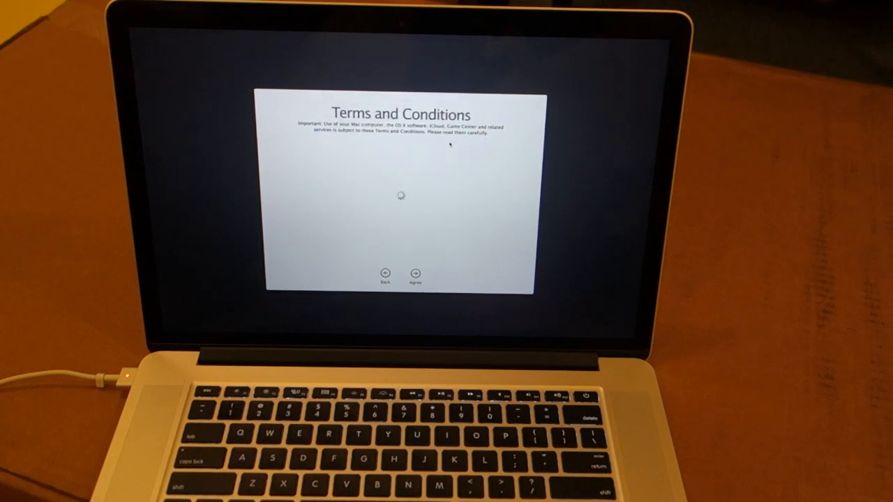
left_click(416, 274)
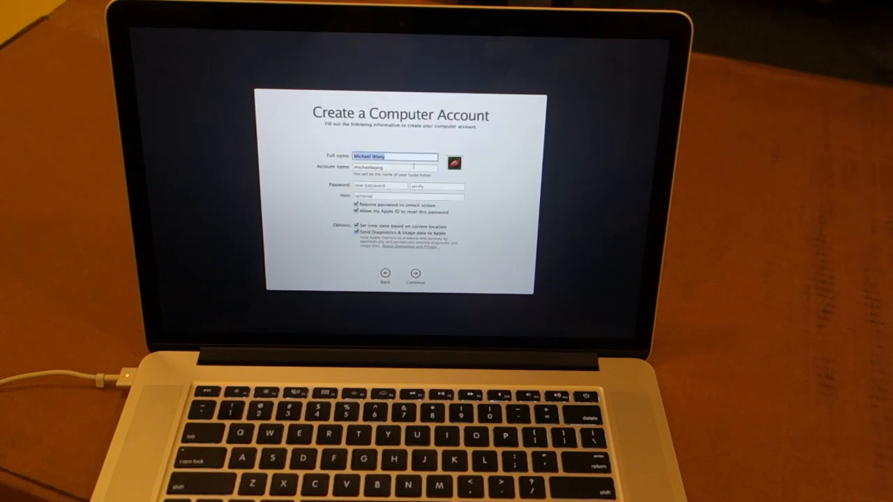
type("Michael Wang")
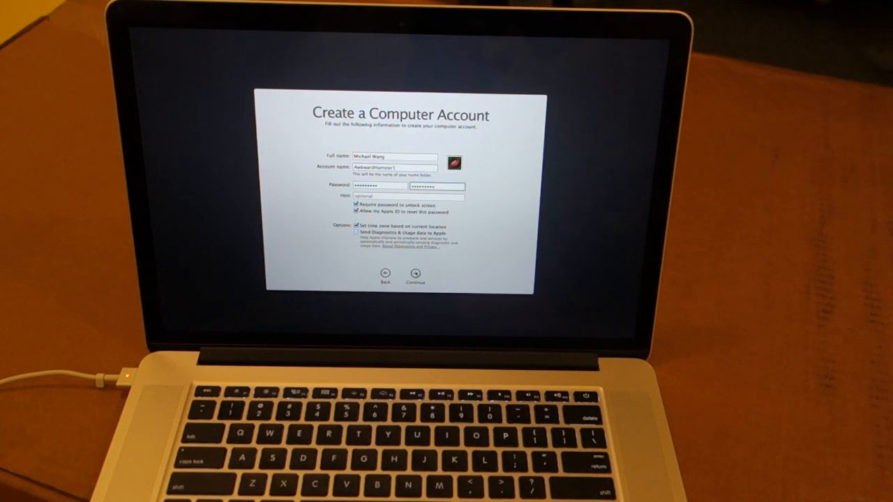
left_click(416, 274)
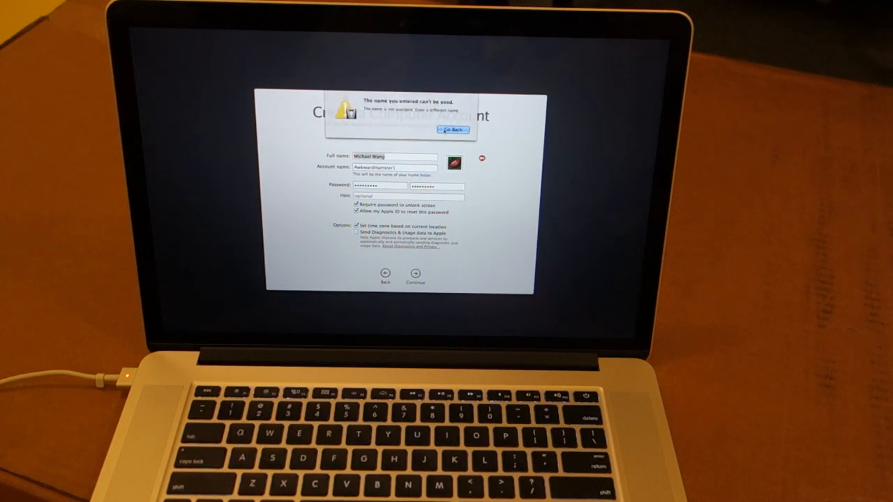
left_click(452, 130)
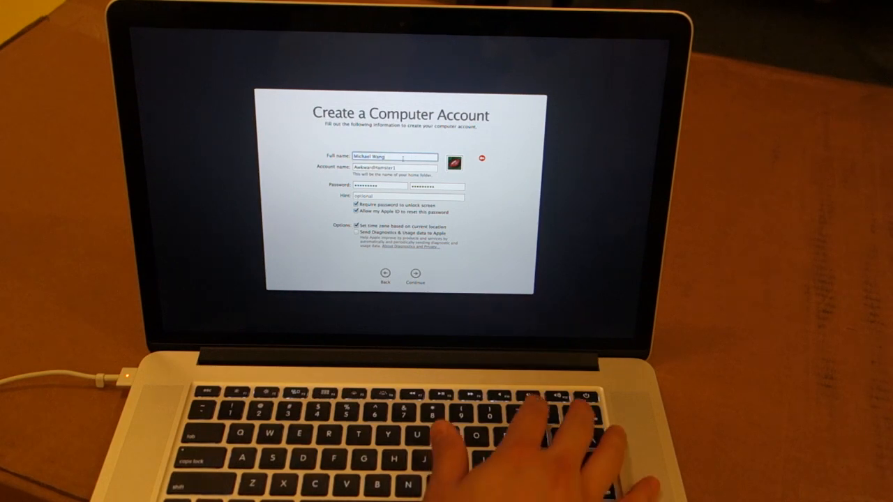
Shorten the full name to the first name and submit to start creating the account
key("backspace")
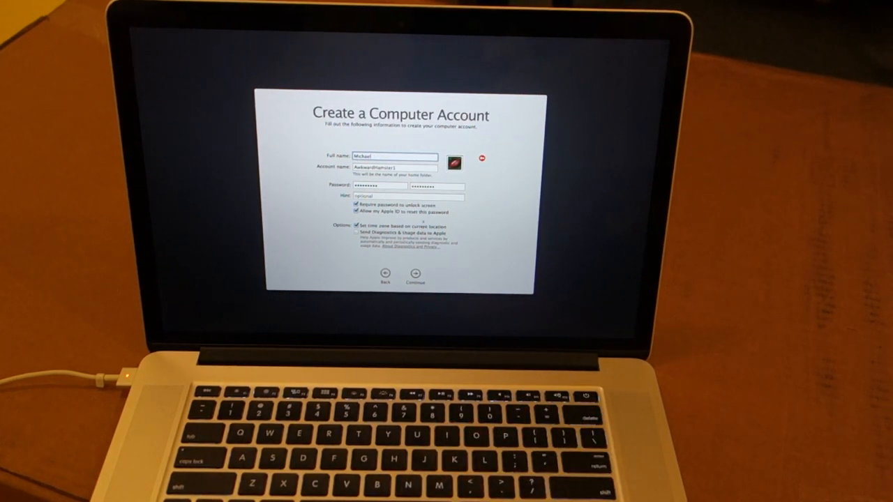
left_click(416, 273)
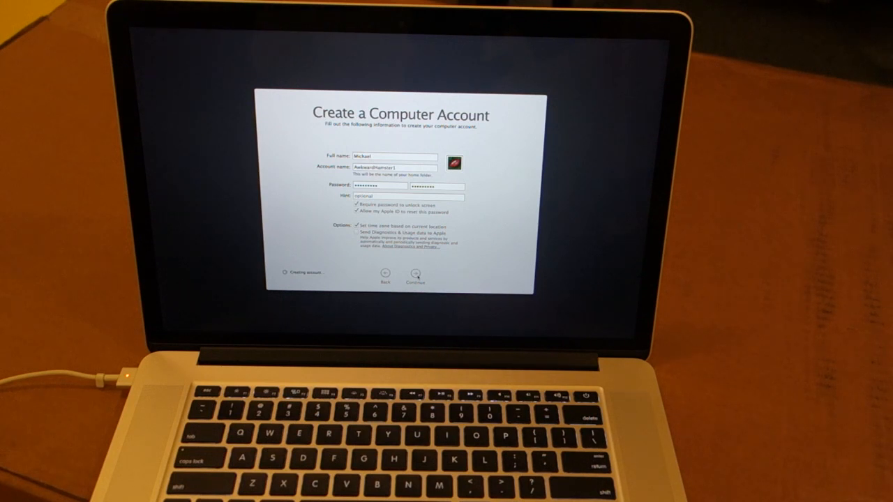
Choose 'Set up later' for iCloud Keychain and continue past registering the Mac to Setting Up Your Mac
left_click(415, 274)
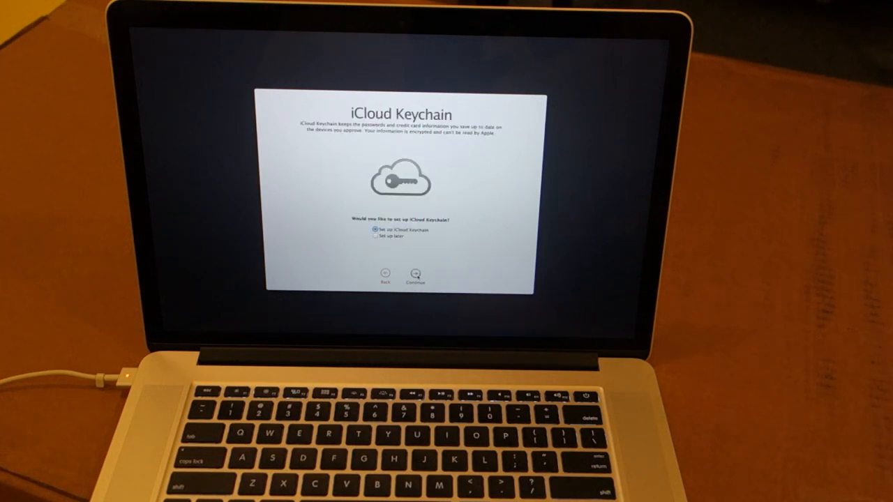
left_click(375, 237)
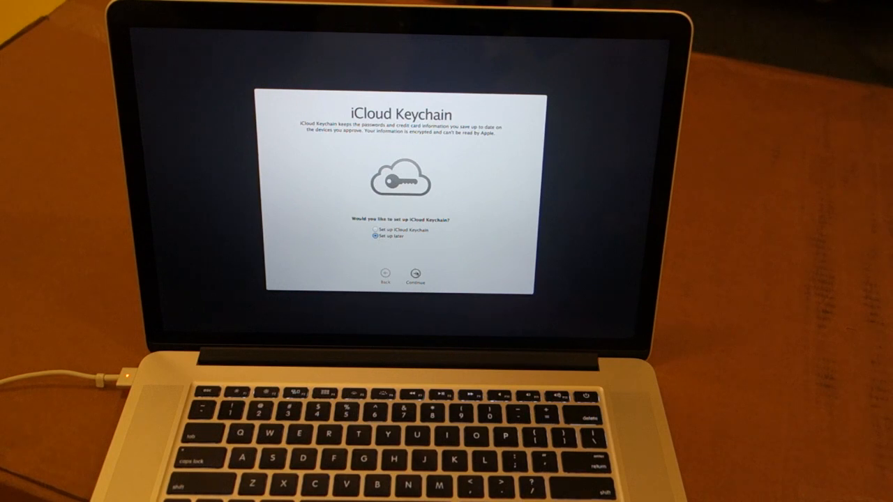
left_click(416, 274)
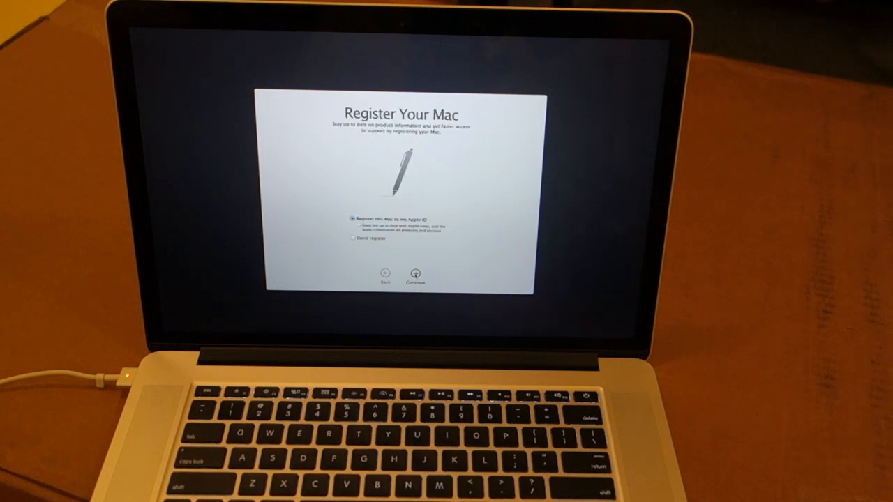
left_click(416, 272)
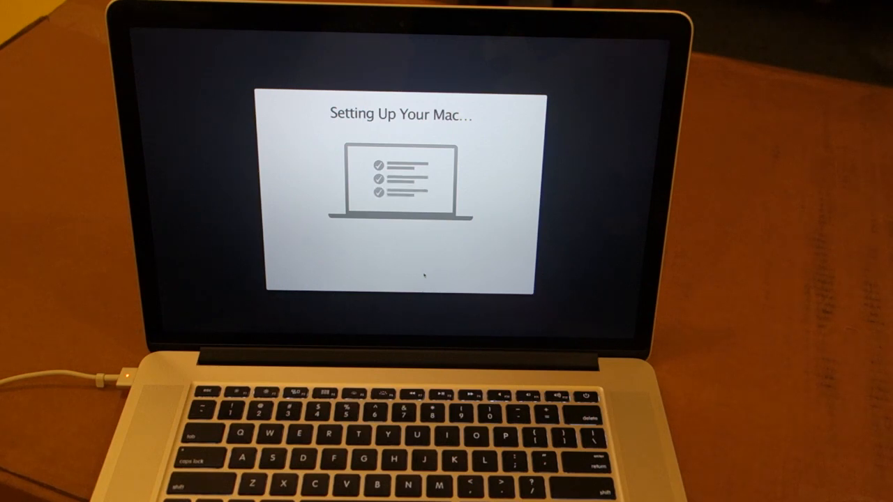
mouse_move(477, 230)
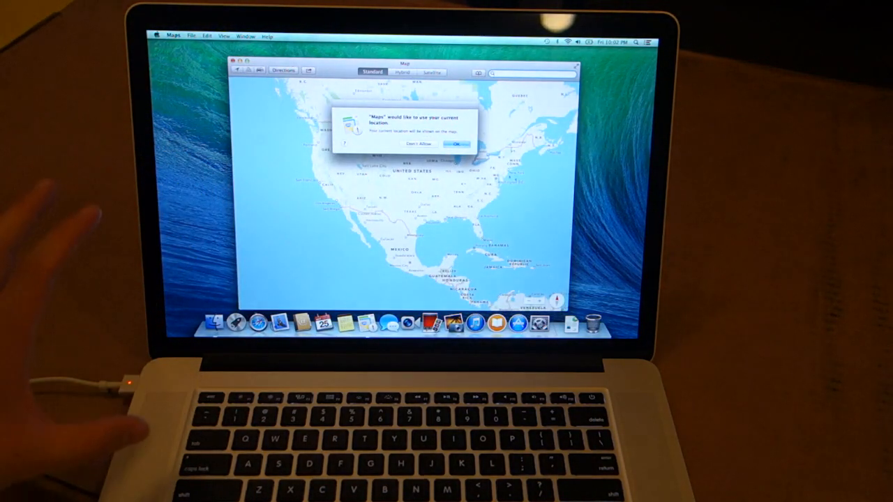
Answer Maps' current-location request so the North America map is unobstructed
left_click(456, 143)
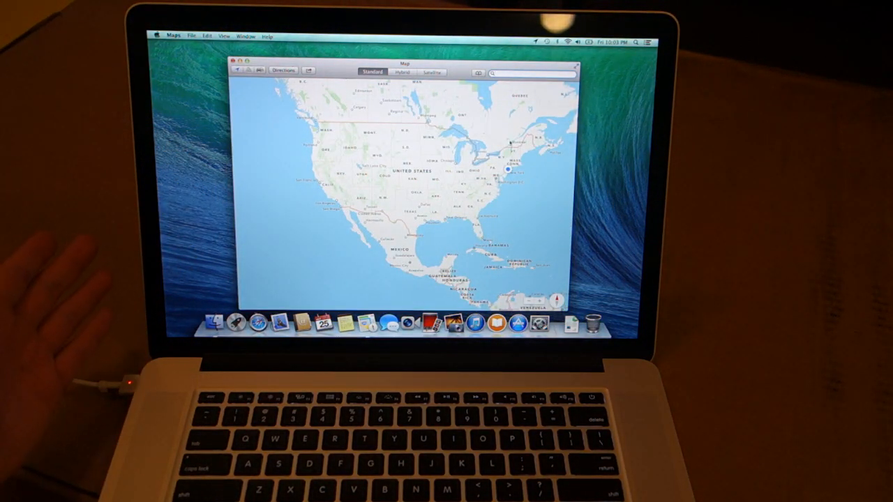